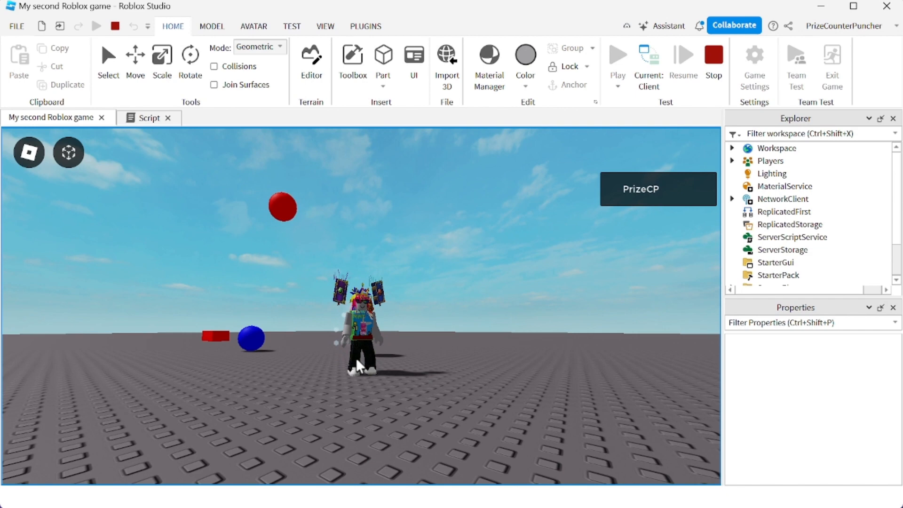
# Stop the playtest and select CustomPhysicalProperties in the ball's physical properties script.
pyautogui.click(148, 117)
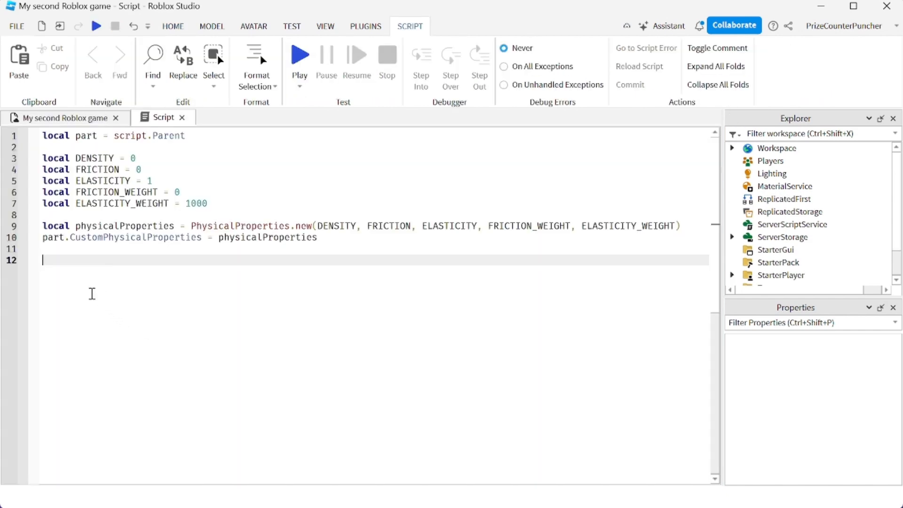
pyautogui.press('ctrl+a')
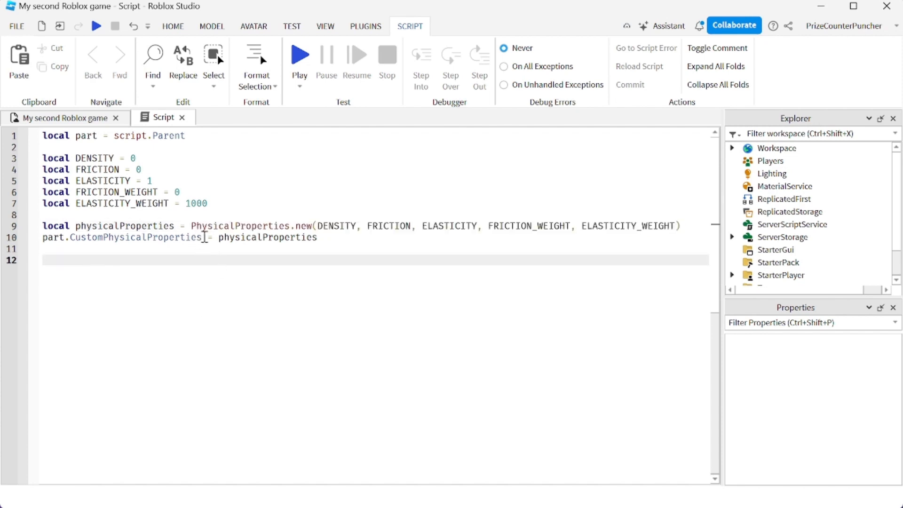
pyautogui.doubleClick(137, 237)
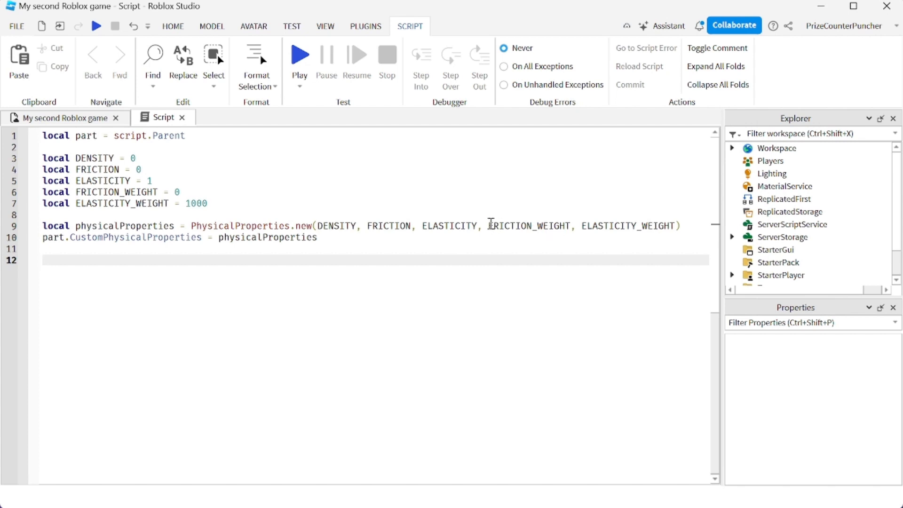
# Remove FRICTION_WEIGHT and ELASTICITY_WEIGHT from PhysicalProperties.new and run the game.
pyautogui.moveTo(488, 226); pyautogui.dragTo(677, 225)
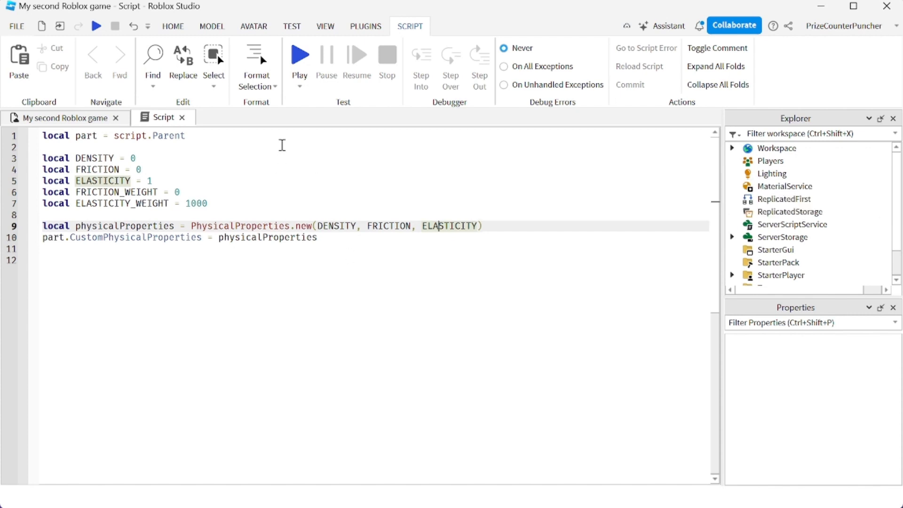
pyautogui.click(299, 56)
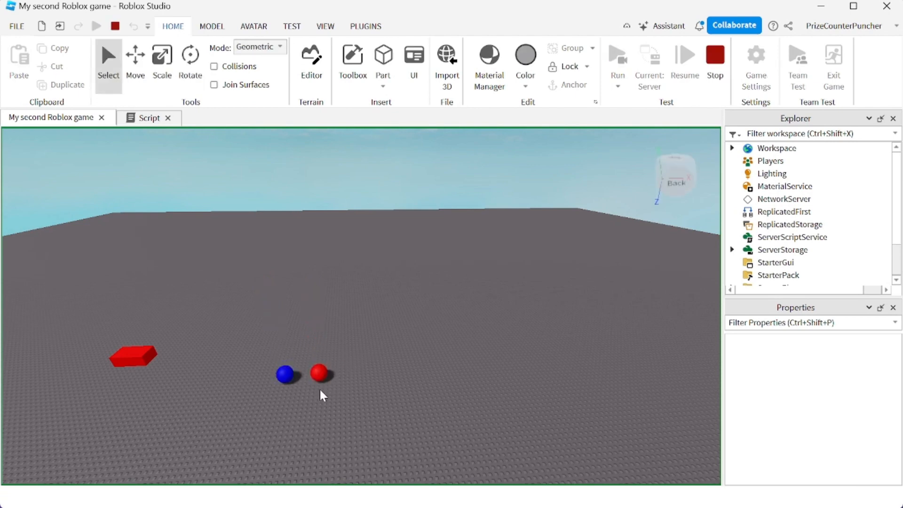
# Select the blue ball and return to its three-value physical properties script.
pyautogui.click(284, 374)
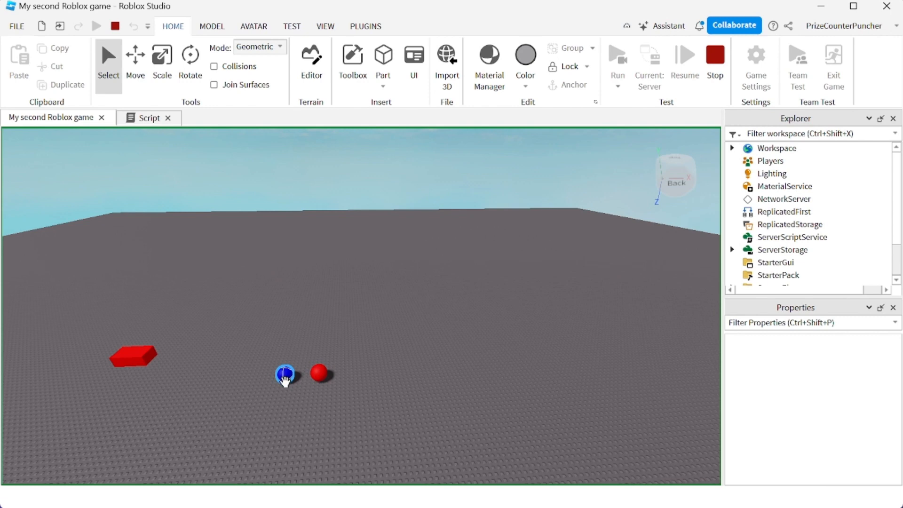
pyautogui.click(149, 117)
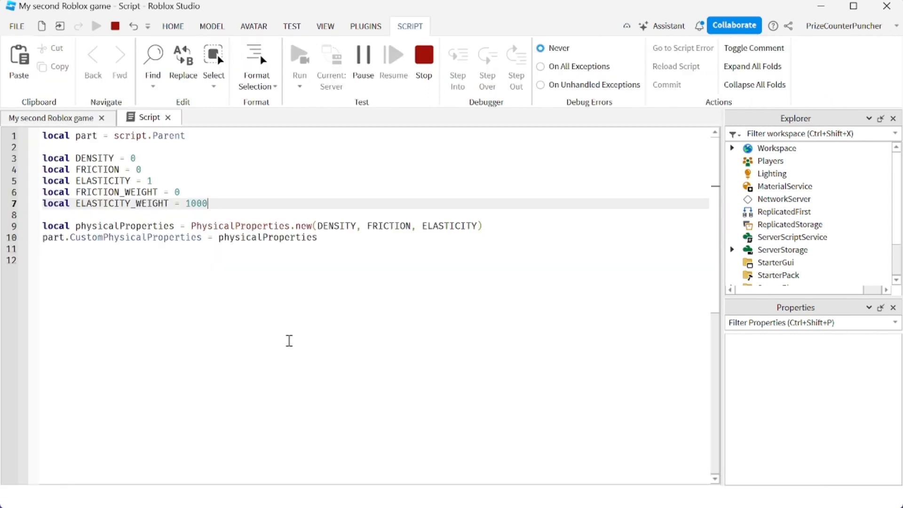
pyautogui.moveTo(237, 214)
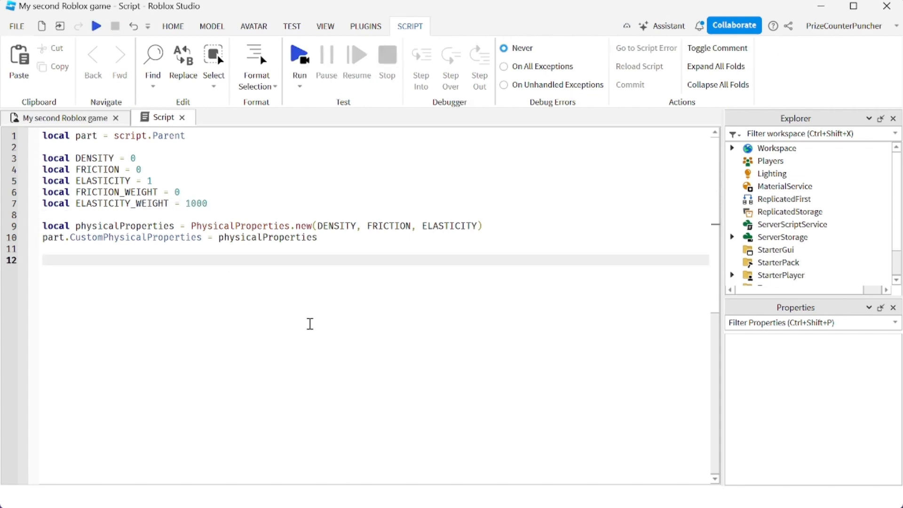
# Add a PhysicalProperties.new(Enum.Material.Air) line and open the window visibility options for Output.
pyautogui.click(51, 260)
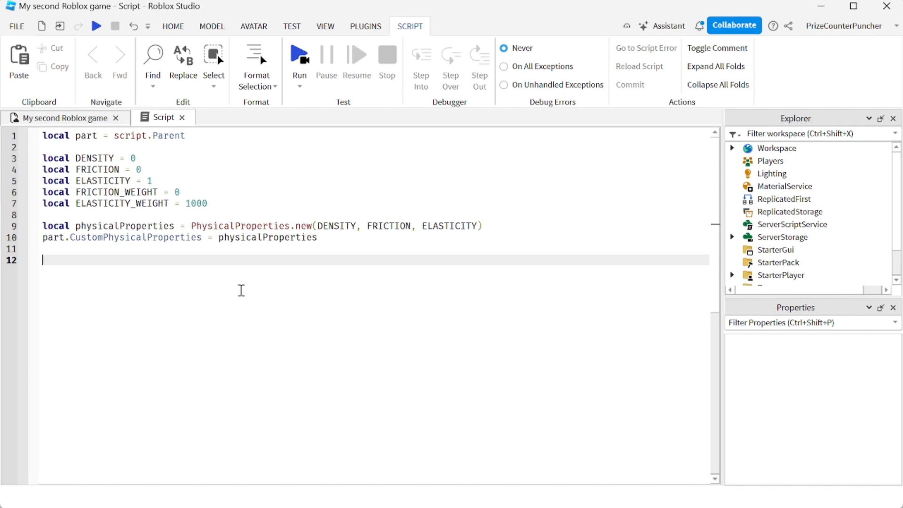
pyautogui.write('physicalProperties = PhysicalProperties.new(Enum.Material.Air)')
pyautogui.write('print("Rock = ", physicalProperties)')
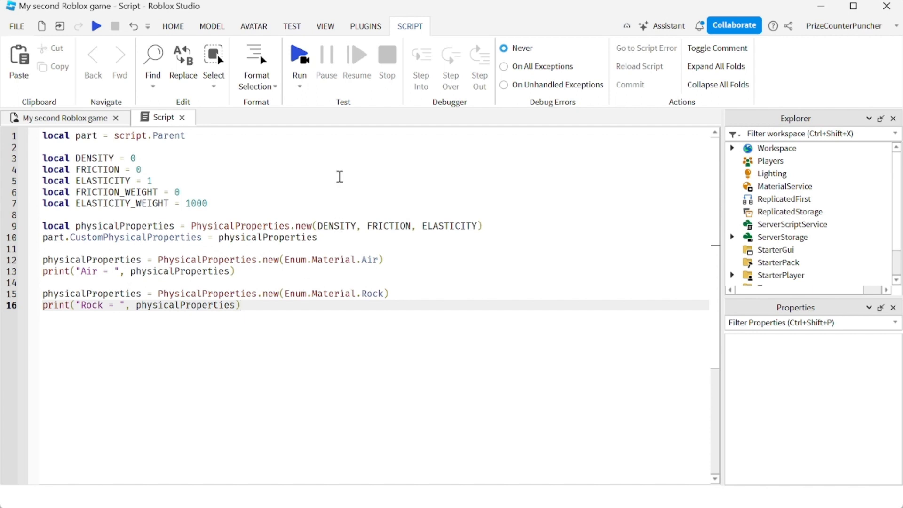
pyautogui.click(325, 26)
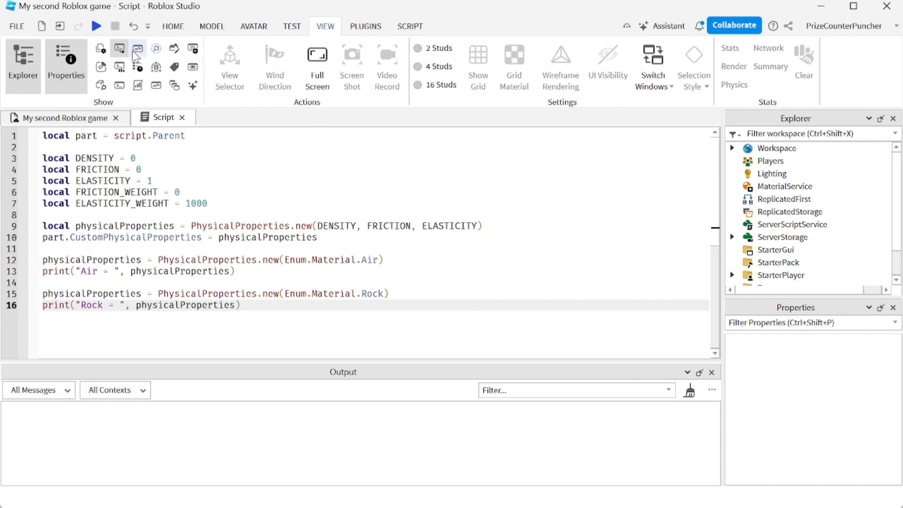
# Run the game so Output prints Air and Rock property values, then return to the script.
pyautogui.click(172, 26)
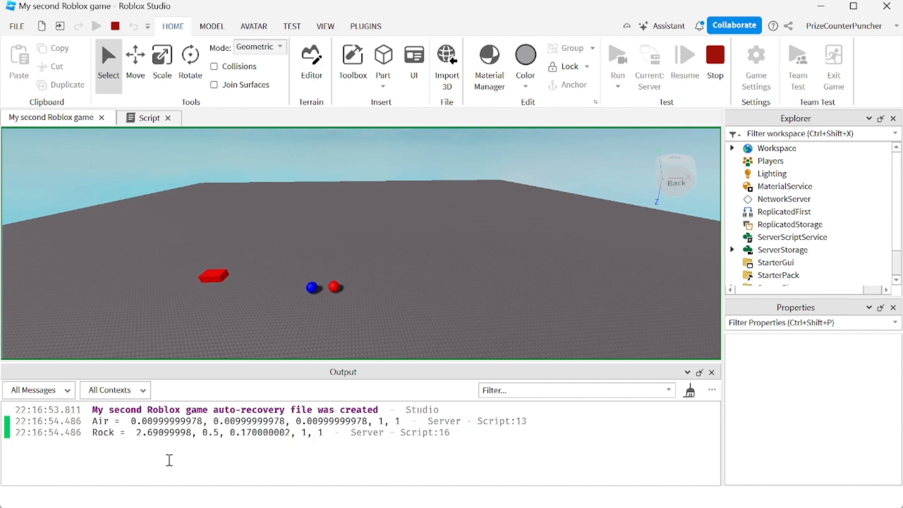
pyautogui.click(148, 118)
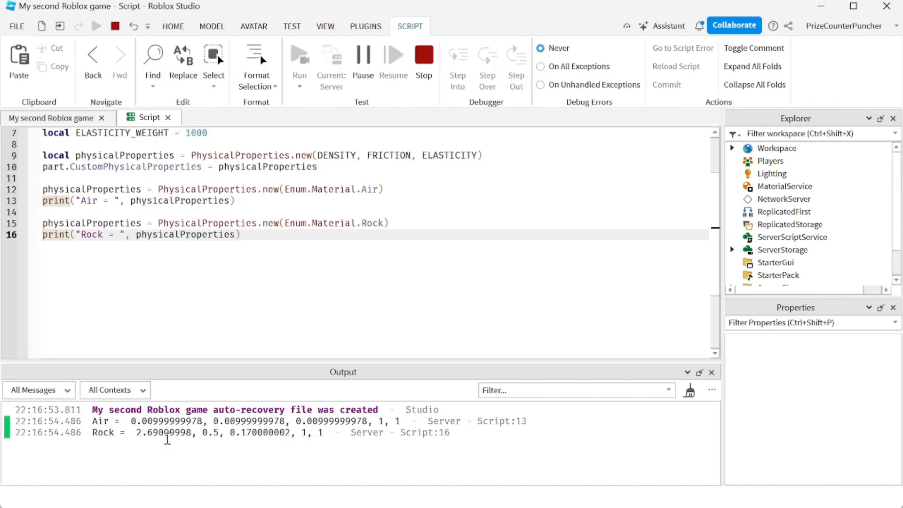
pyautogui.moveTo(167, 421)
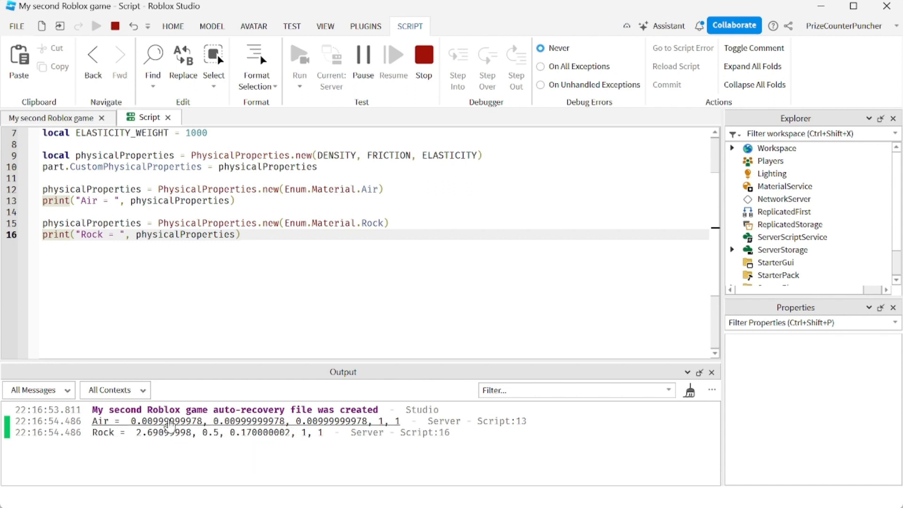
pyautogui.moveTo(219, 441)
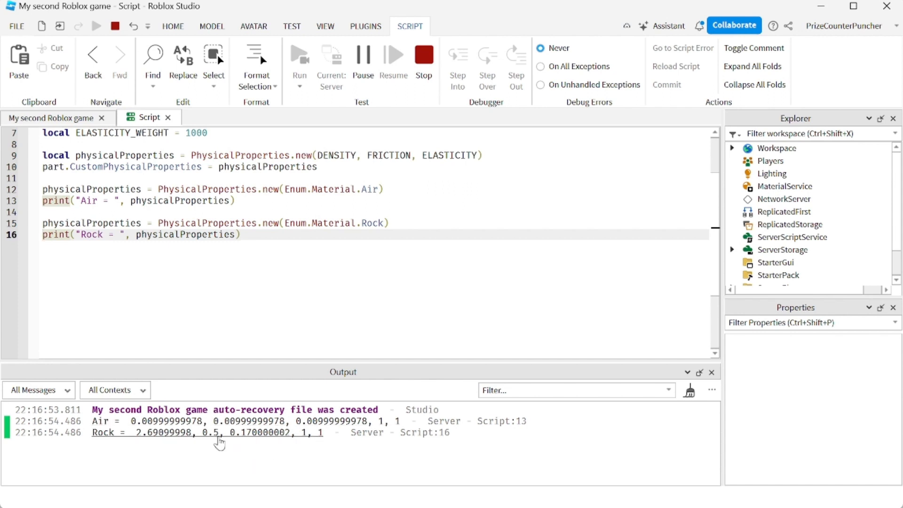
pyautogui.moveTo(247, 437)
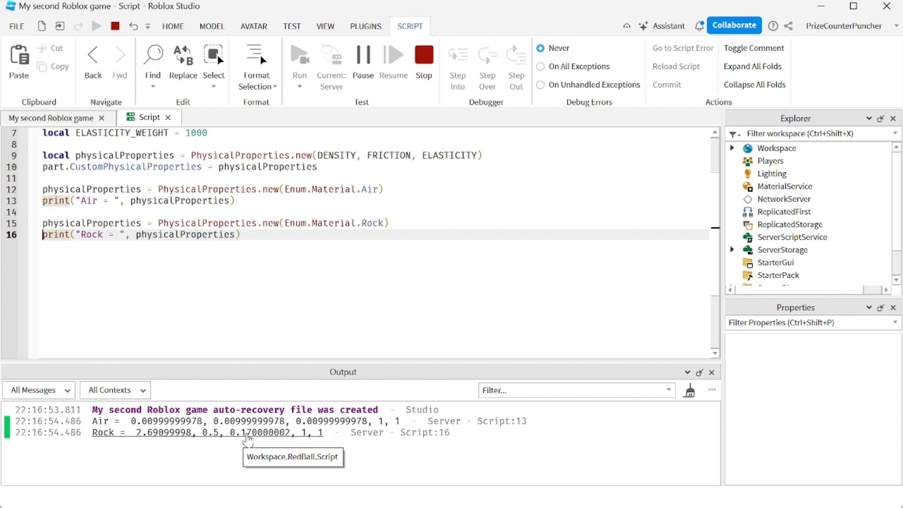
pyautogui.moveTo(315, 421)
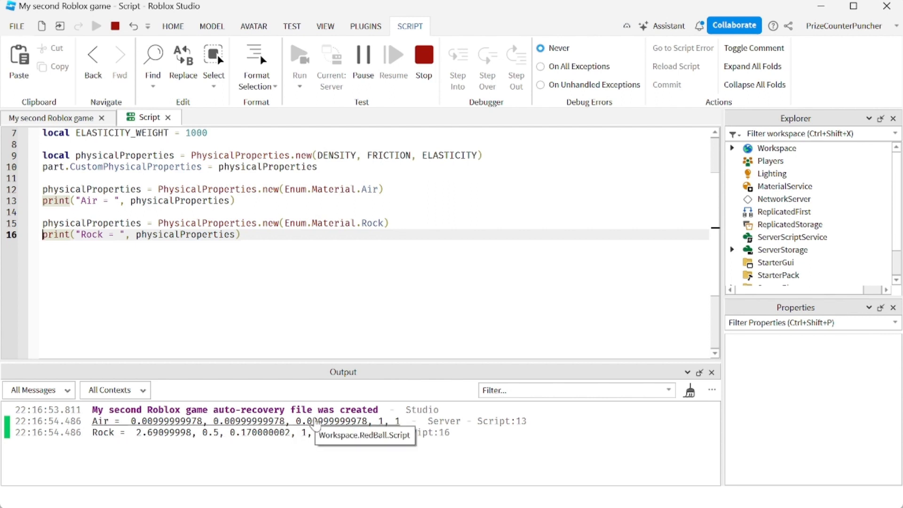
pyautogui.moveTo(299, 485)
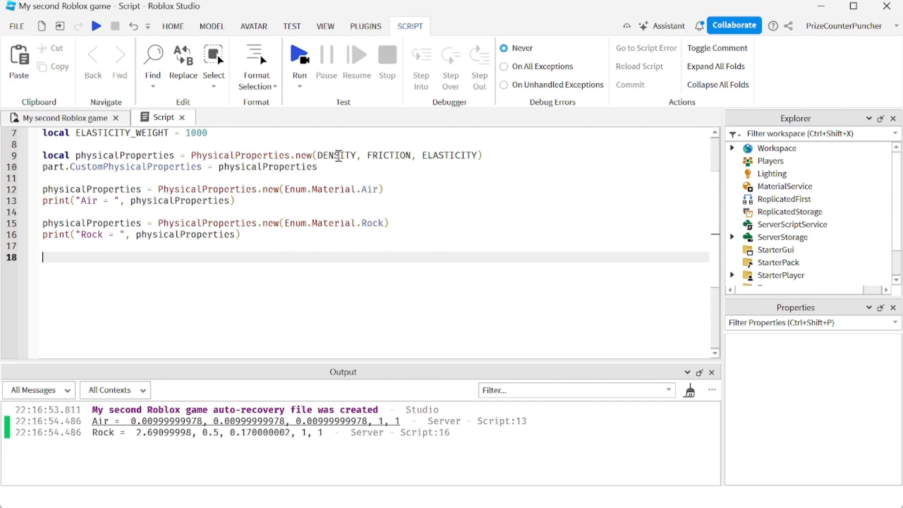
# Add print(physicalProperties.Friction) on line 18 and run to show 0.5 in Output.
pyautogui.click(337, 155)
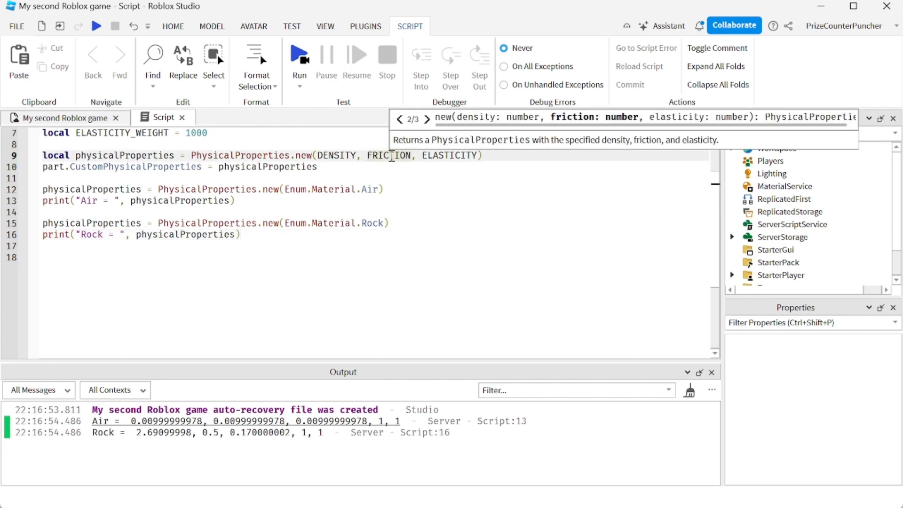
pyautogui.doubleClick(389, 155)
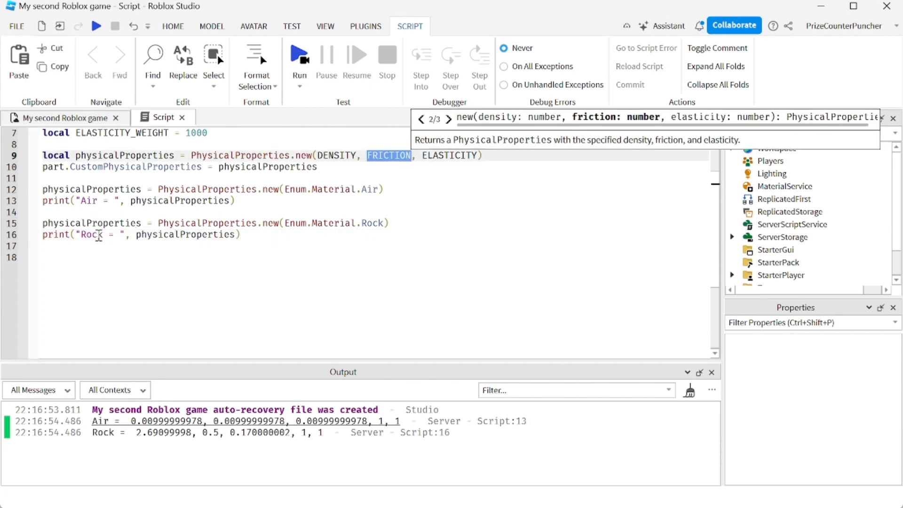
pyautogui.click(52, 257)
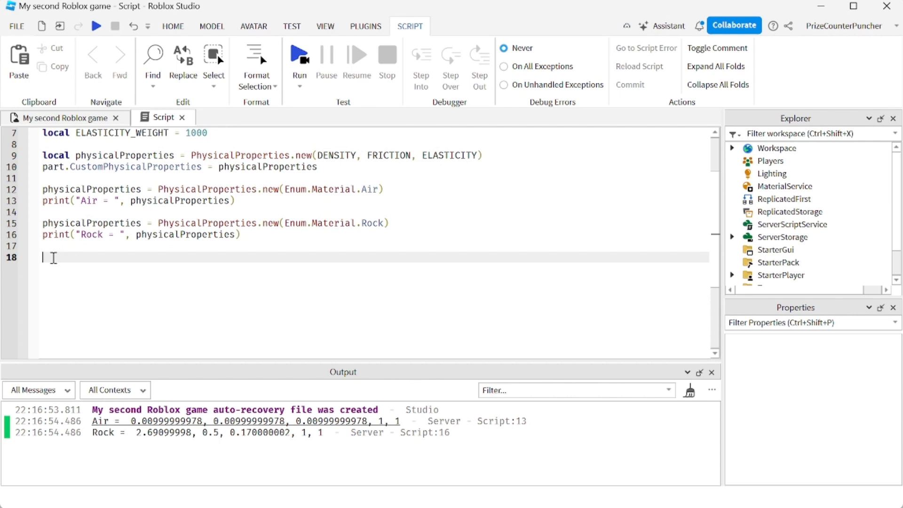
pyautogui.write('print(physicalProperties')
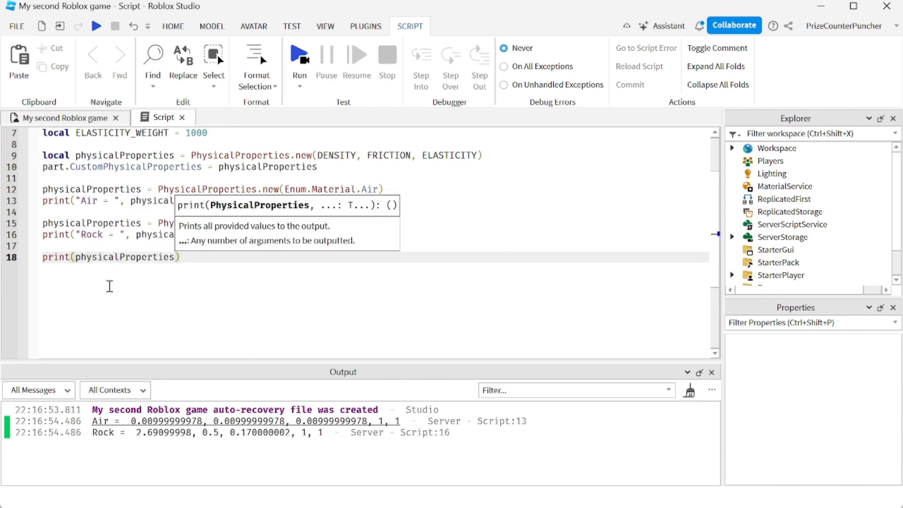
pyautogui.write('.Friction')
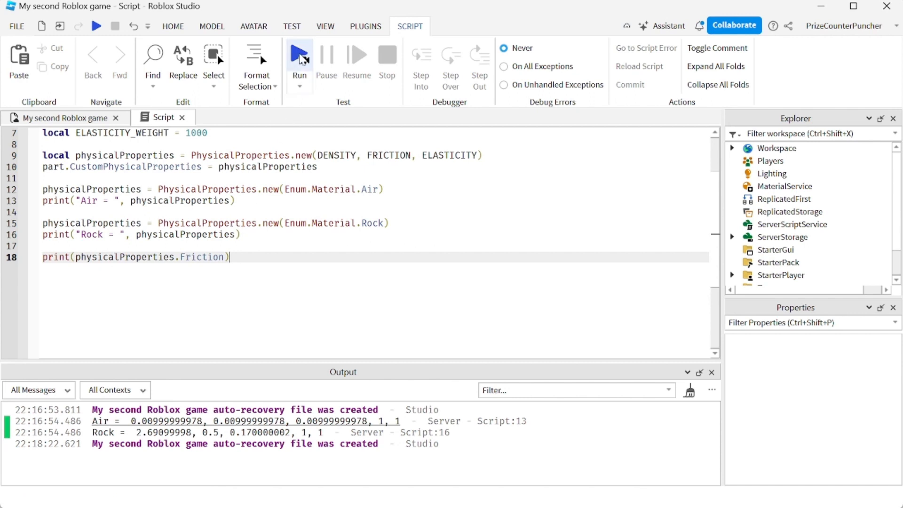
pyautogui.click(299, 55)
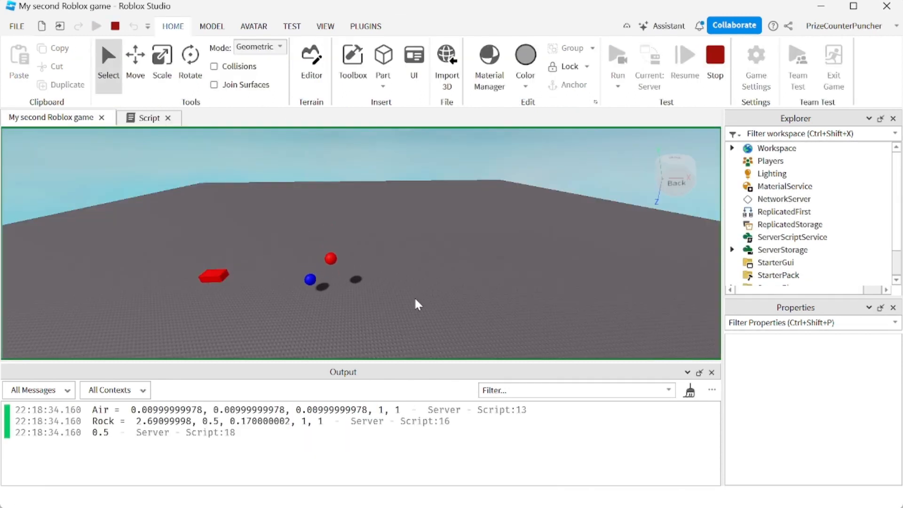
pyautogui.click(148, 118)
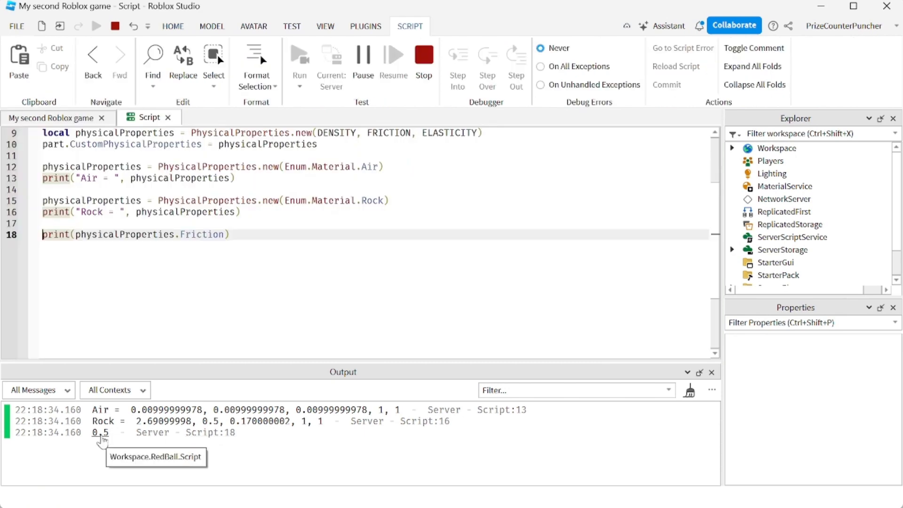